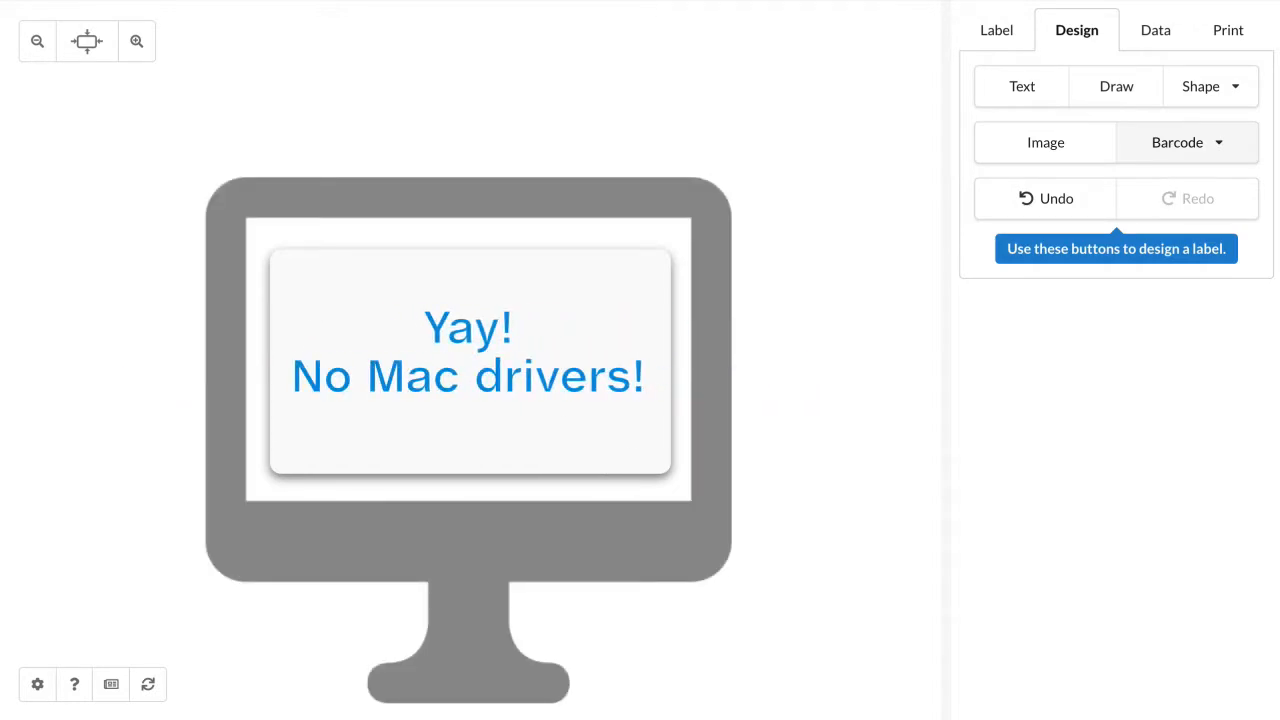
- Show the print settings with the Zebra GK420d-200dpi printer, 1 copy, 203 DPI
{"action": "left_click", "coordinate": [1227, 30]}
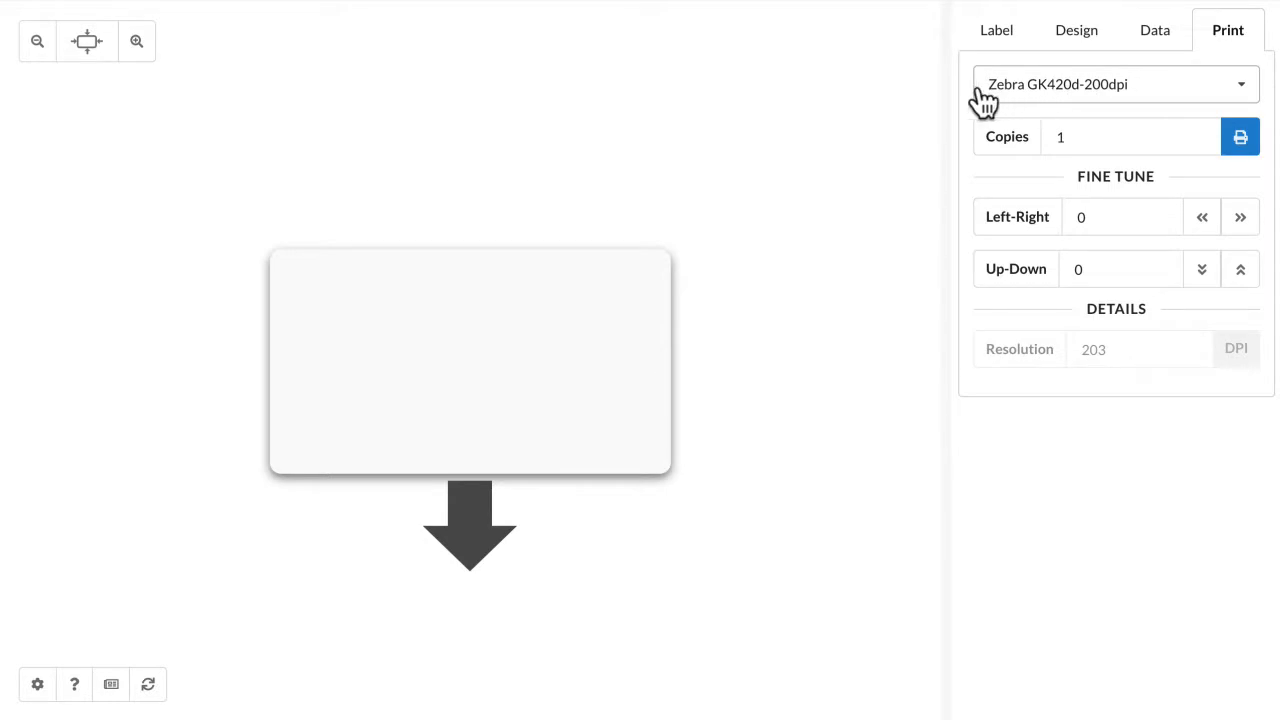
{"action": "mouse_move", "coordinate": [1090, 105]}
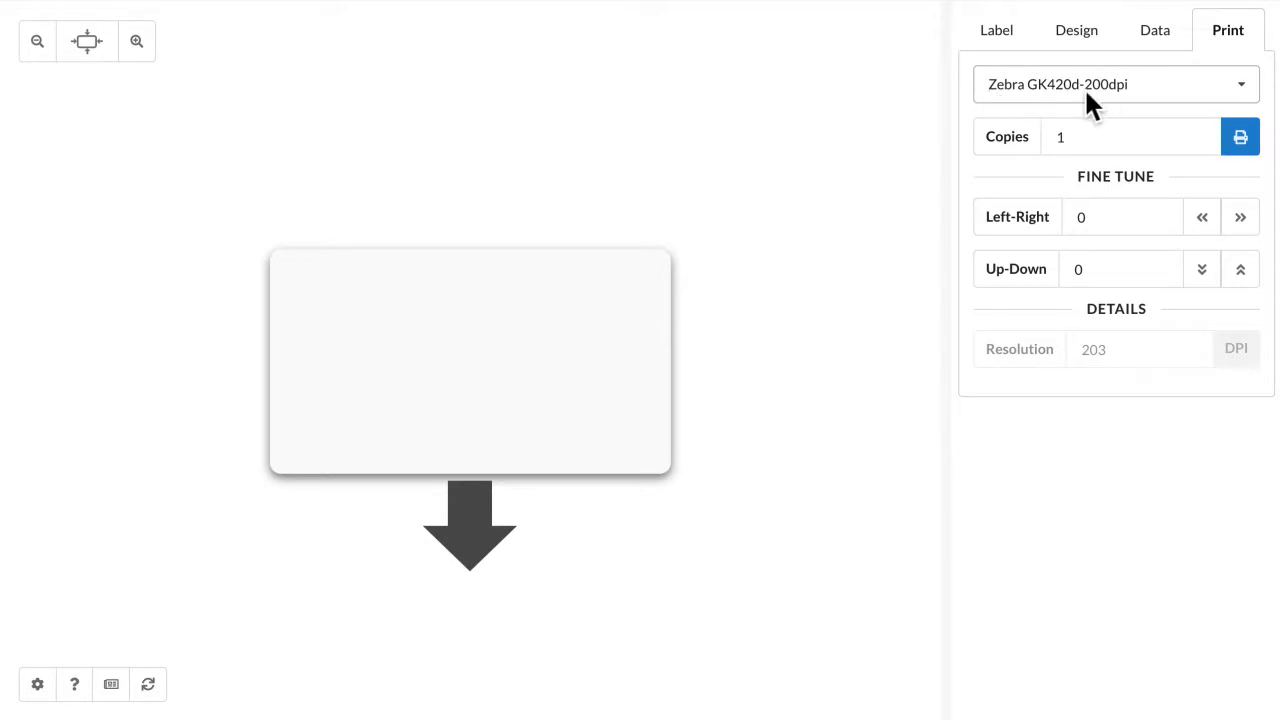
- Check the 50 × 28 mm label size, rotating it once and back to its original orientation
{"action": "left_click", "coordinate": [996, 29]}
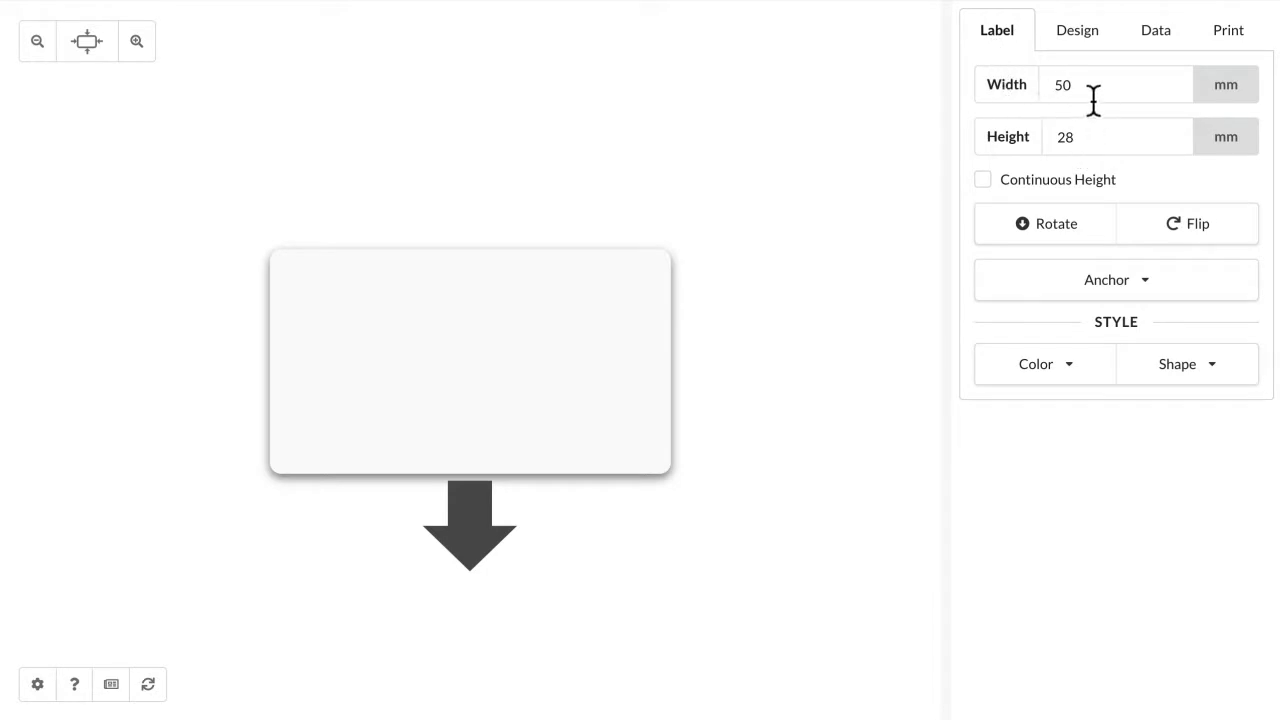
{"action": "mouse_move", "coordinate": [1100, 120]}
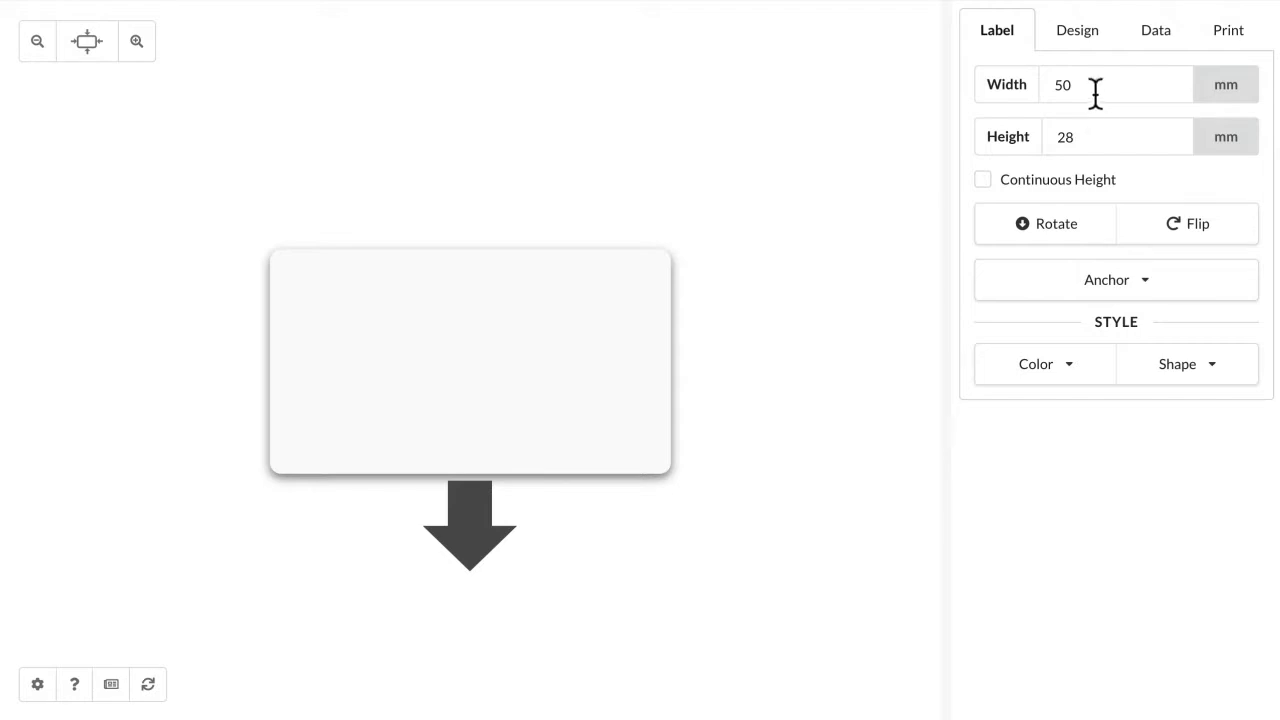
{"action": "mouse_move", "coordinate": [370, 388]}
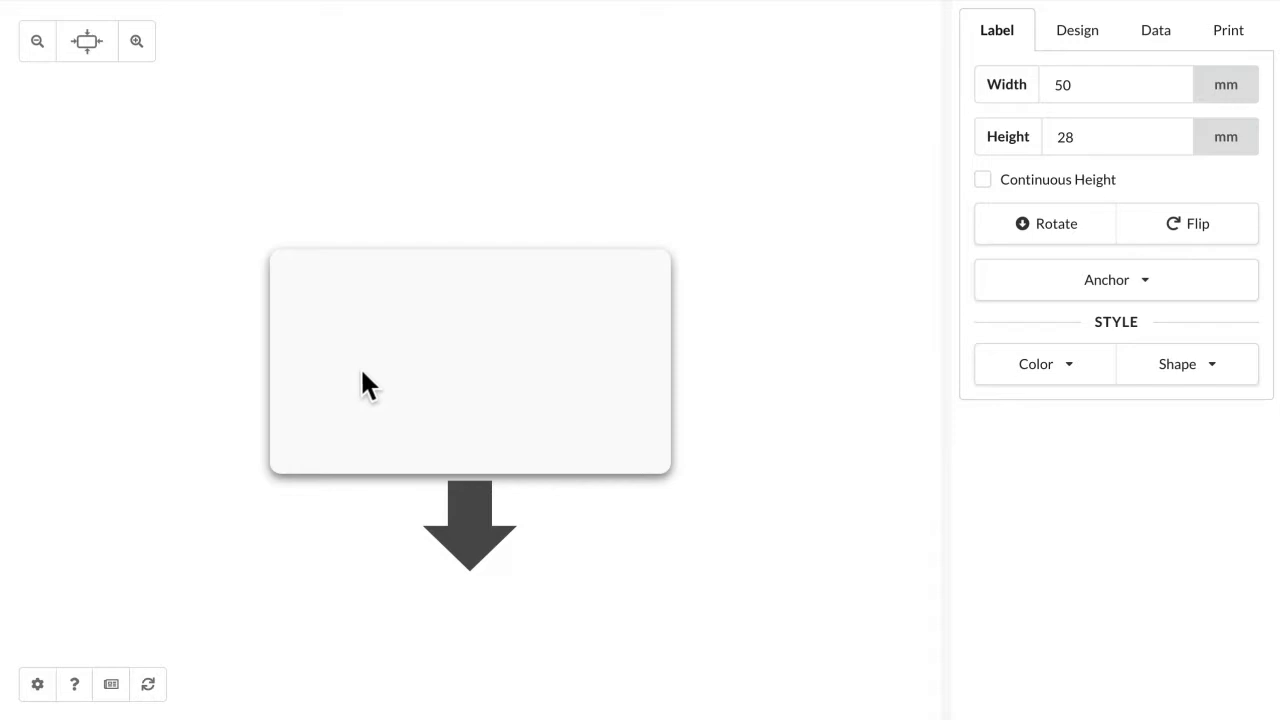
{"action": "mouse_move", "coordinate": [628, 338]}
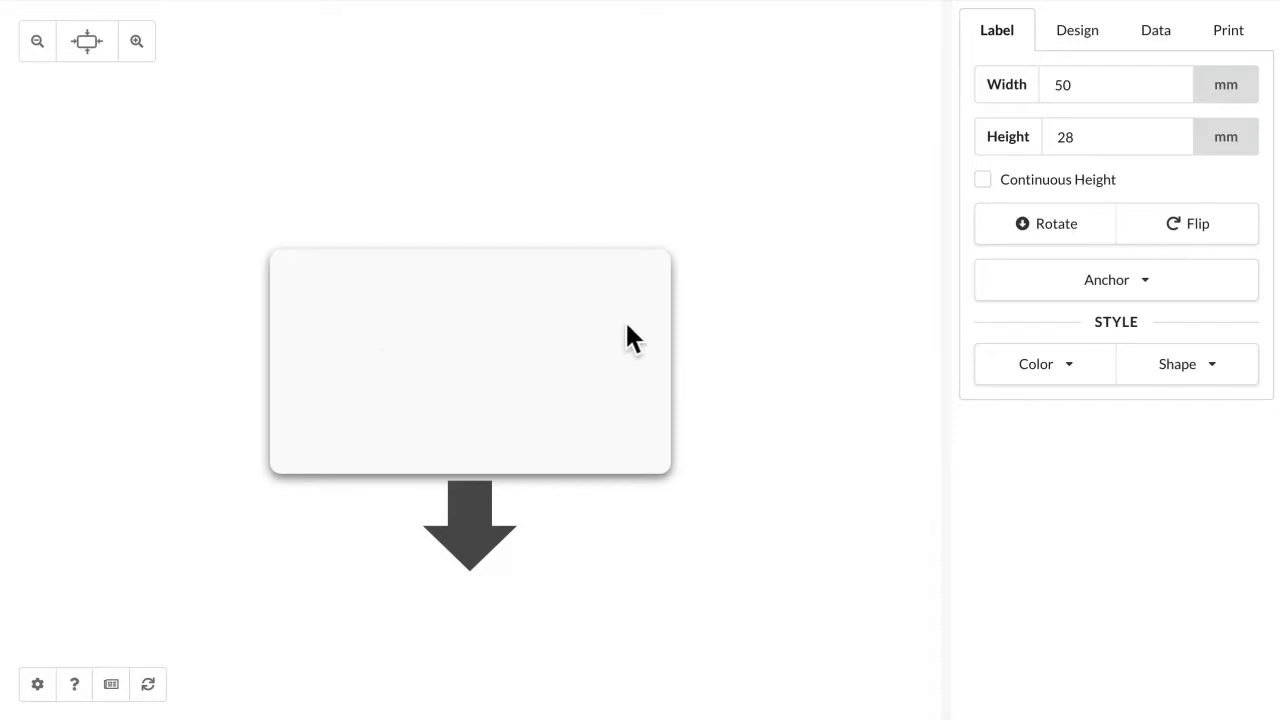
{"action": "mouse_move", "coordinate": [948, 263]}
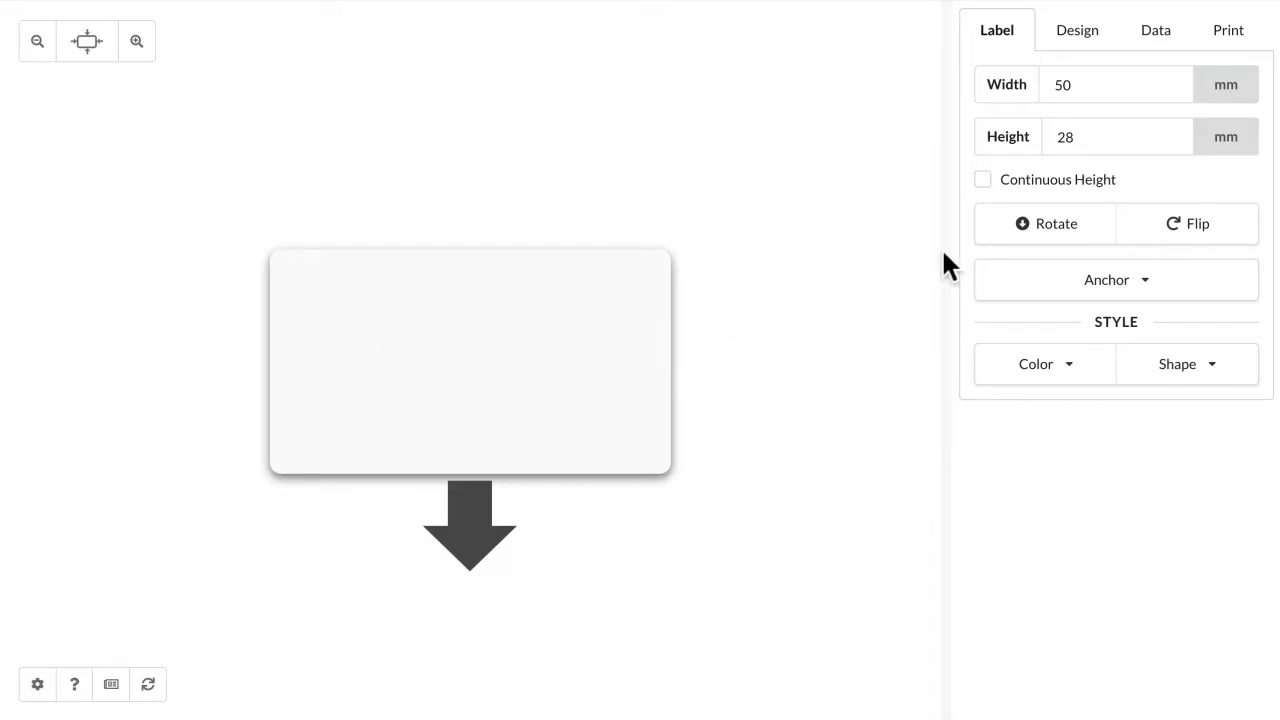
{"action": "left_click", "coordinate": [1044, 223]}
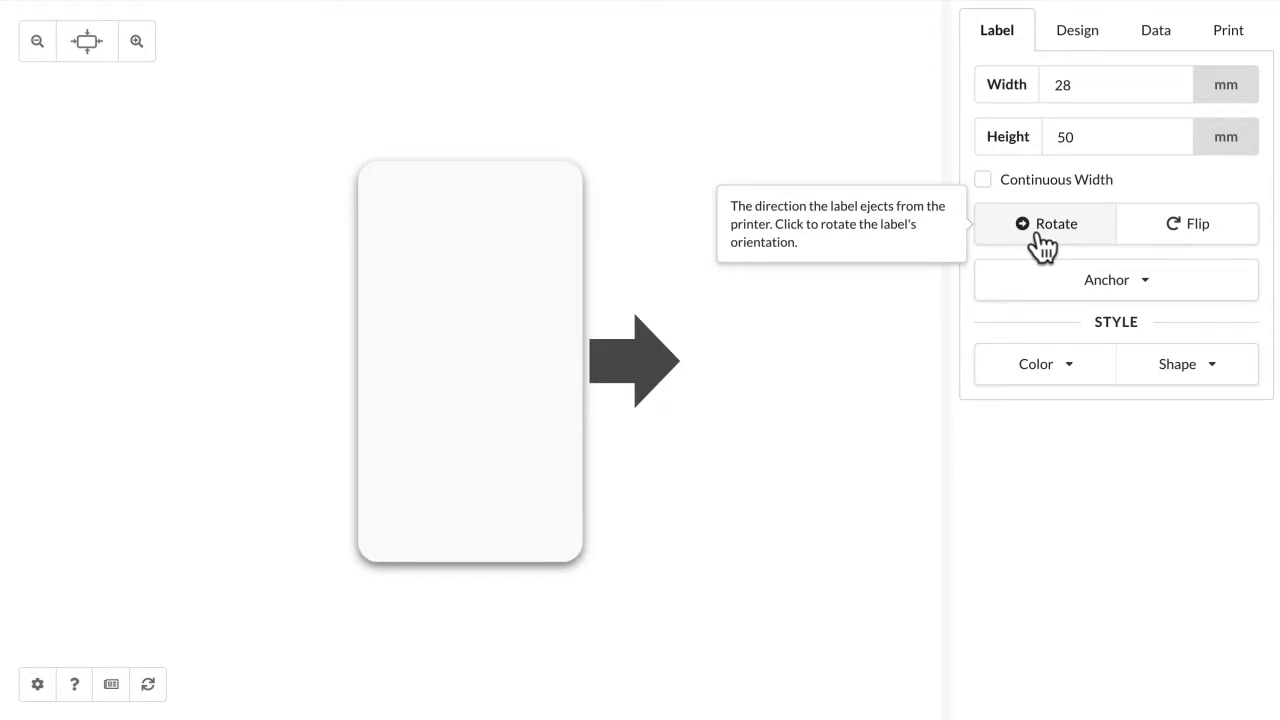
{"action": "left_click", "coordinate": [1044, 223]}
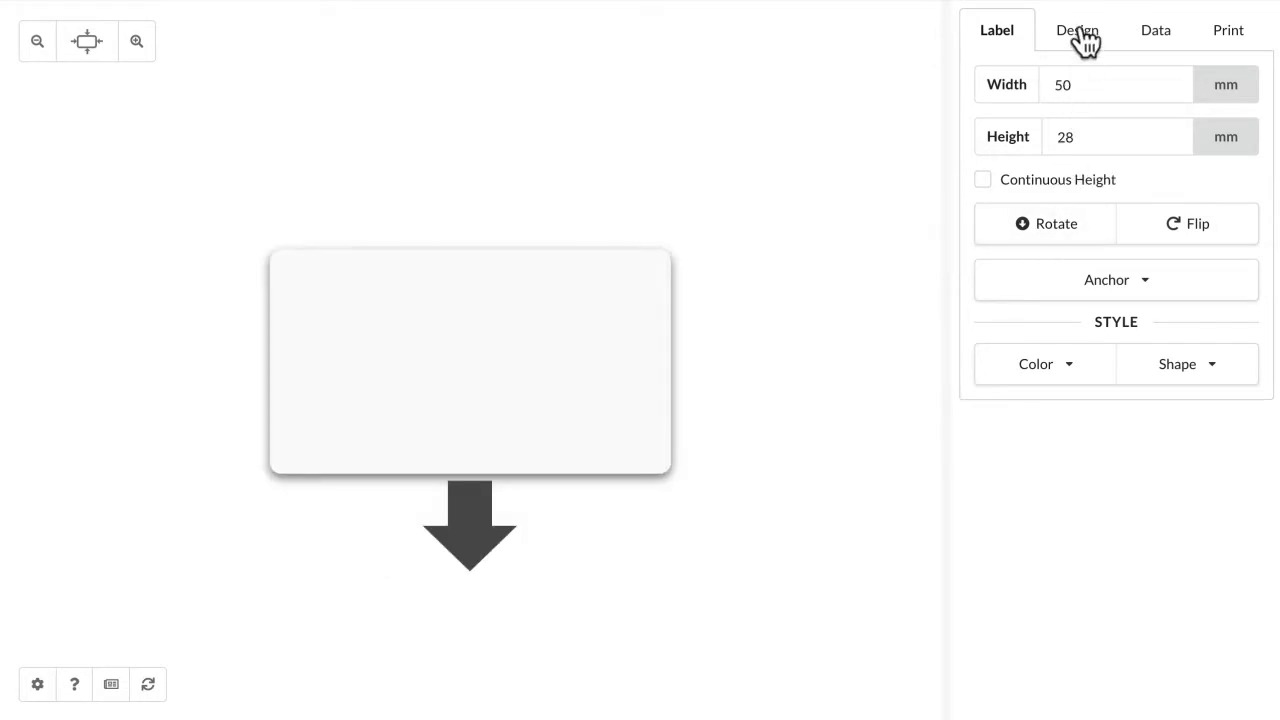
- Add a 14 pt text object reading 'Hello, my name is:' to the label
{"action": "left_click", "coordinate": [1076, 29]}
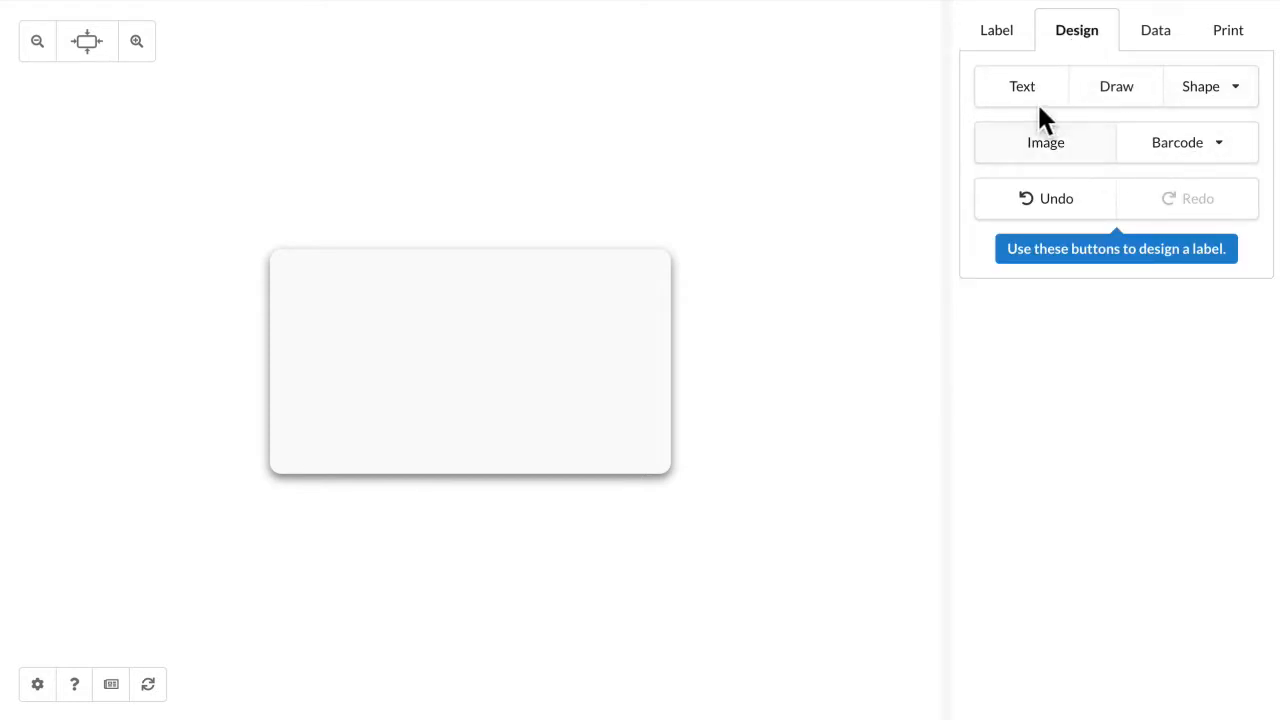
{"action": "left_click", "coordinate": [1021, 86]}
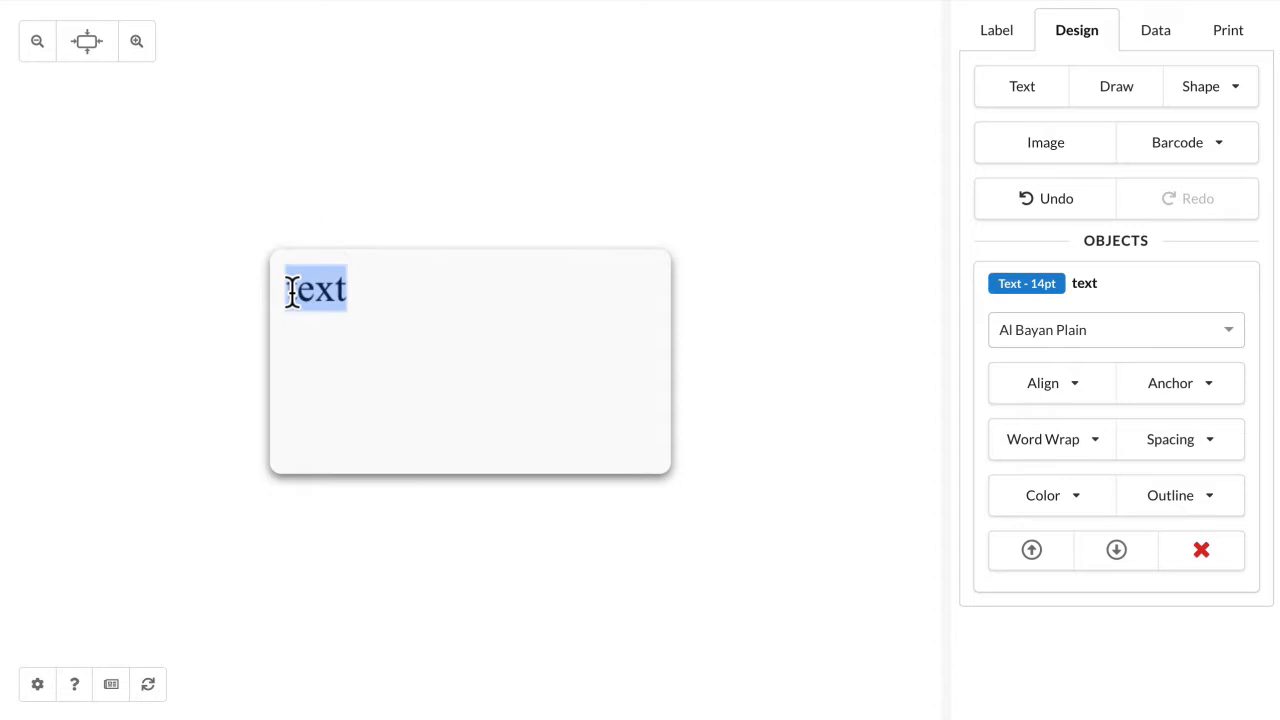
{"action": "type", "text": "Hello, my name is:"}
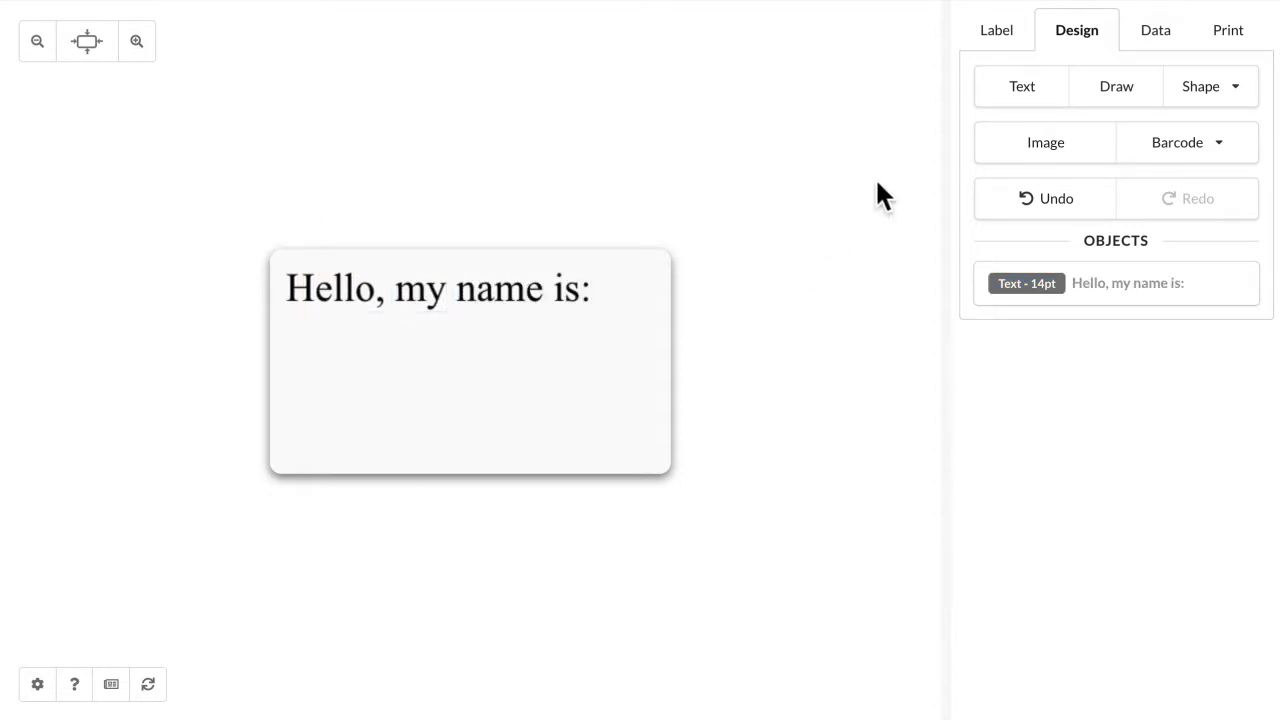
- Add a second, 27 pt text object reading 'Label LIVE' below the greeting
{"action": "left_click", "coordinate": [1021, 86]}
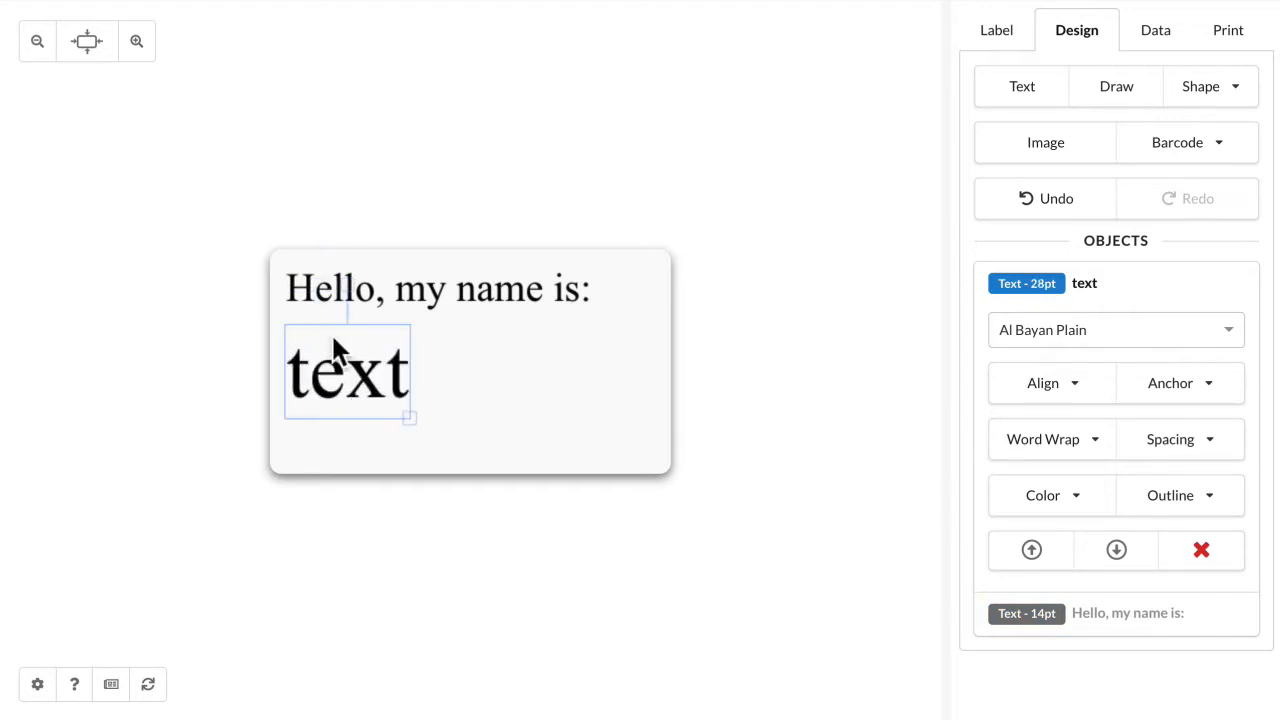
{"action": "type", "text": "Label"}
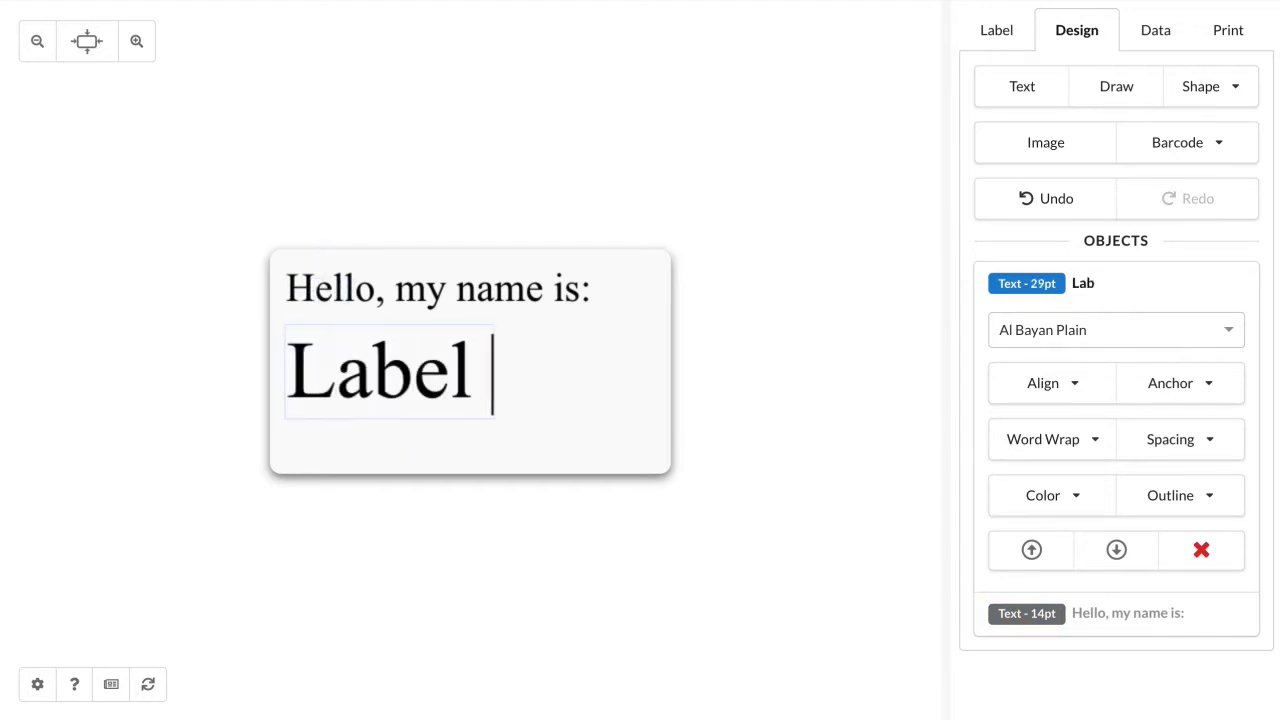
{"action": "type", "text": "LIVE"}
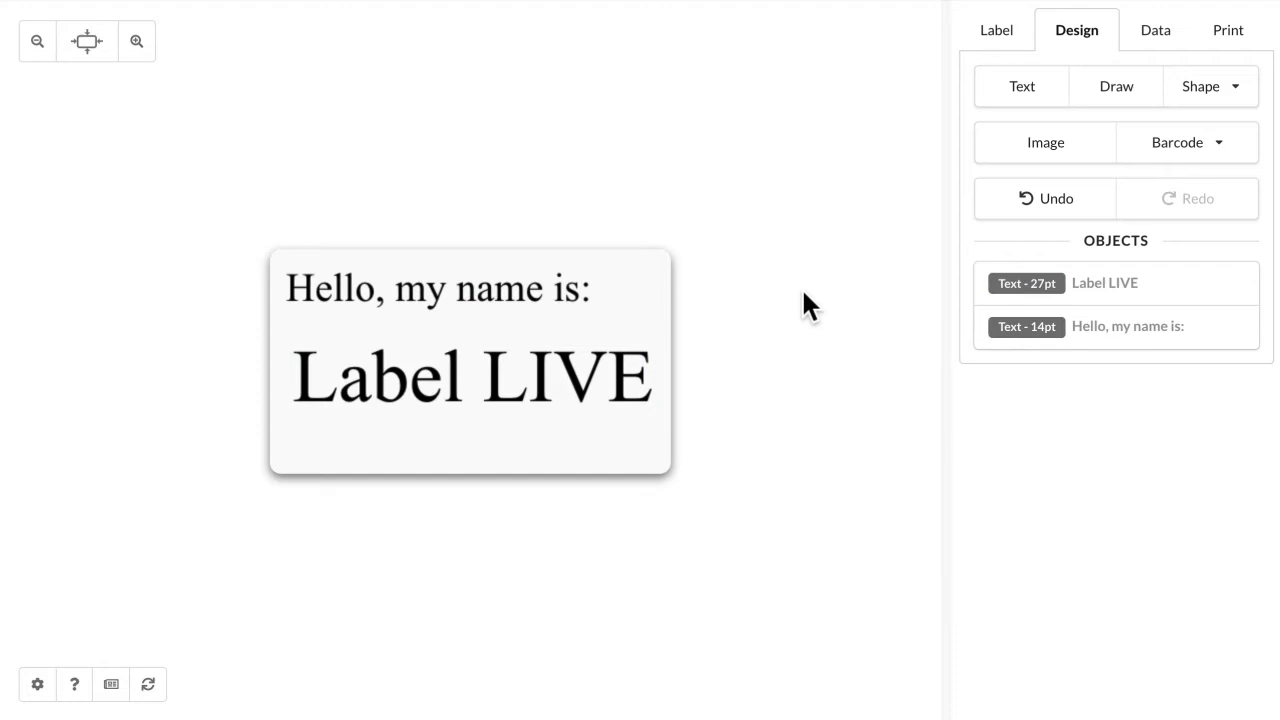
- Print one copy of the finished label on the Zebra GK420d printer
{"action": "left_click", "coordinate": [1227, 29]}
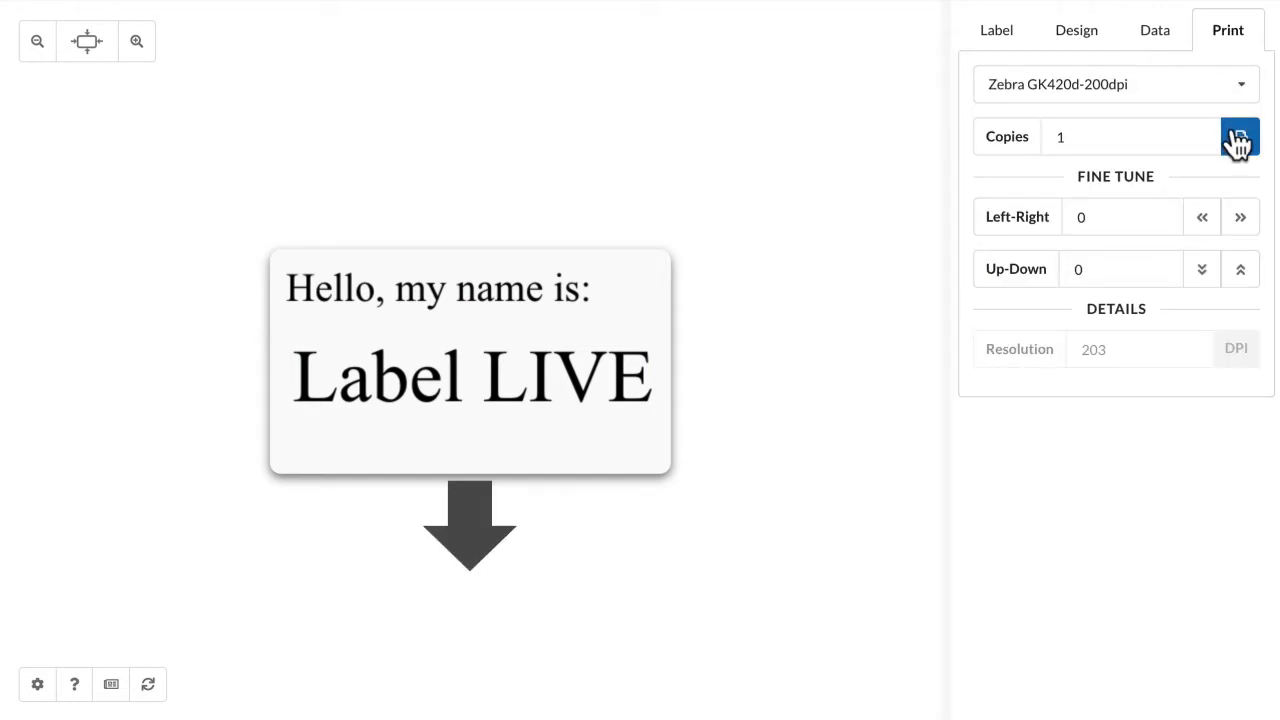
{"action": "left_click", "coordinate": [1240, 136]}
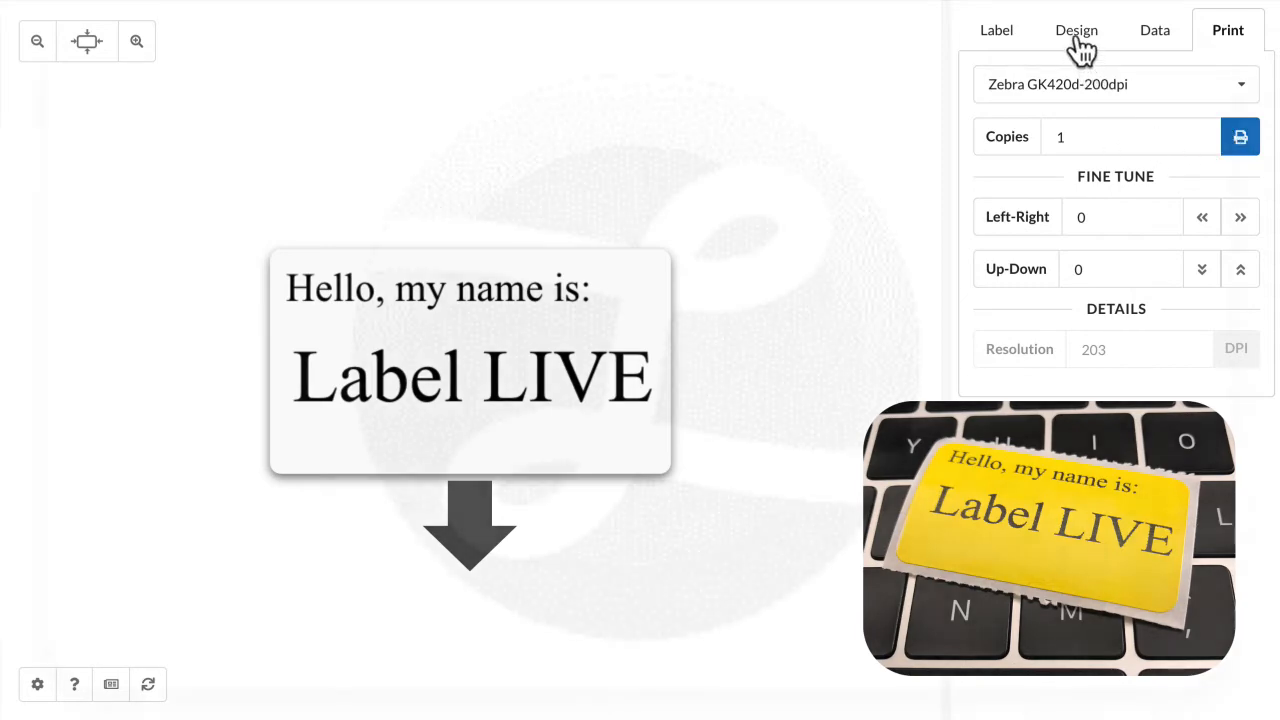